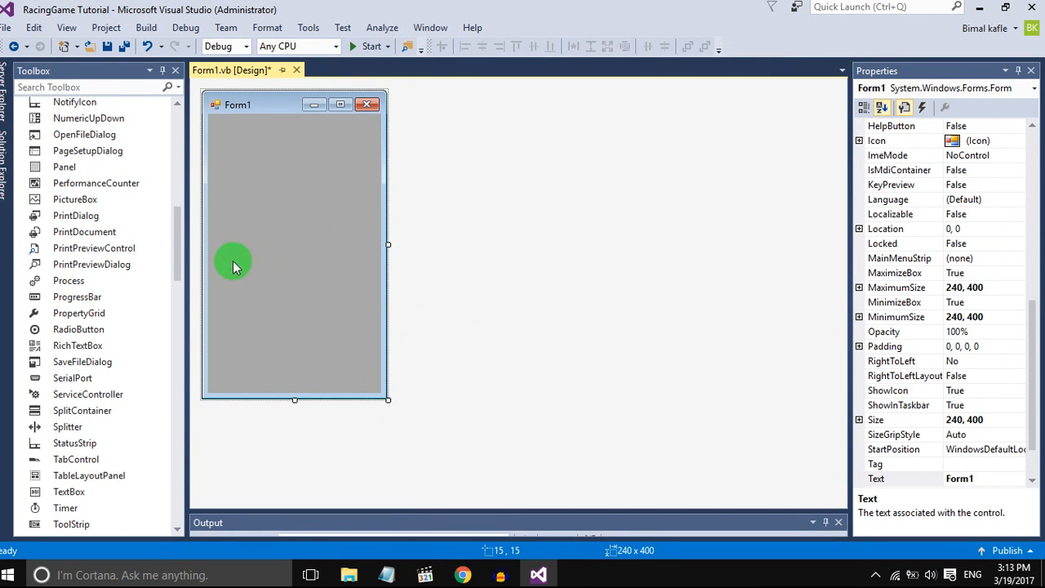
Step: Make the new PictureBox white, narrow it to a thin ~10x90 vertical strip and place it at the form's top edge
{"action": "scroll", "scroll_direction": "up", "scroll_amount": 3}
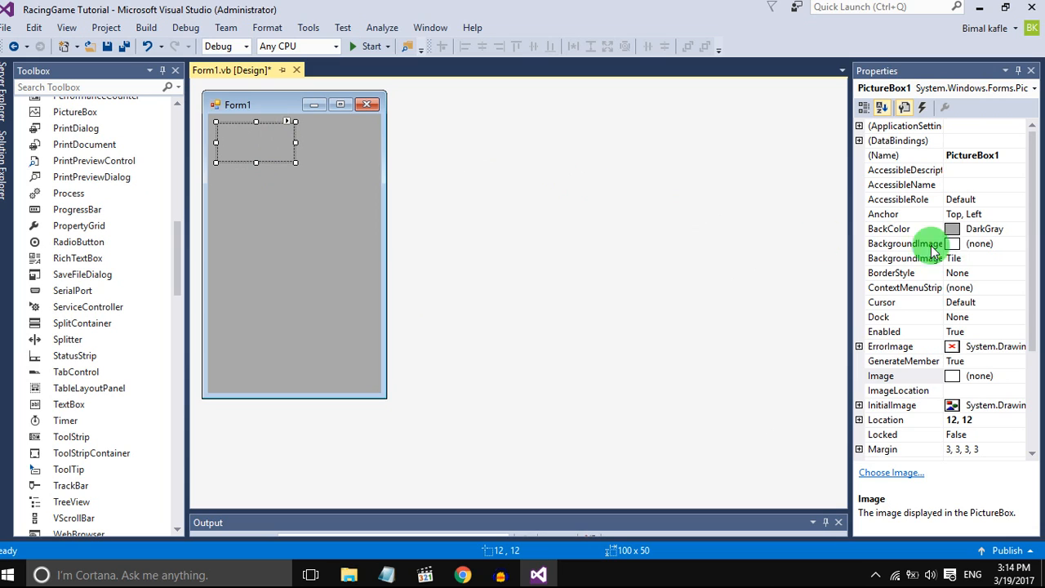
{"action": "left_click", "coordinate": [1020, 229]}
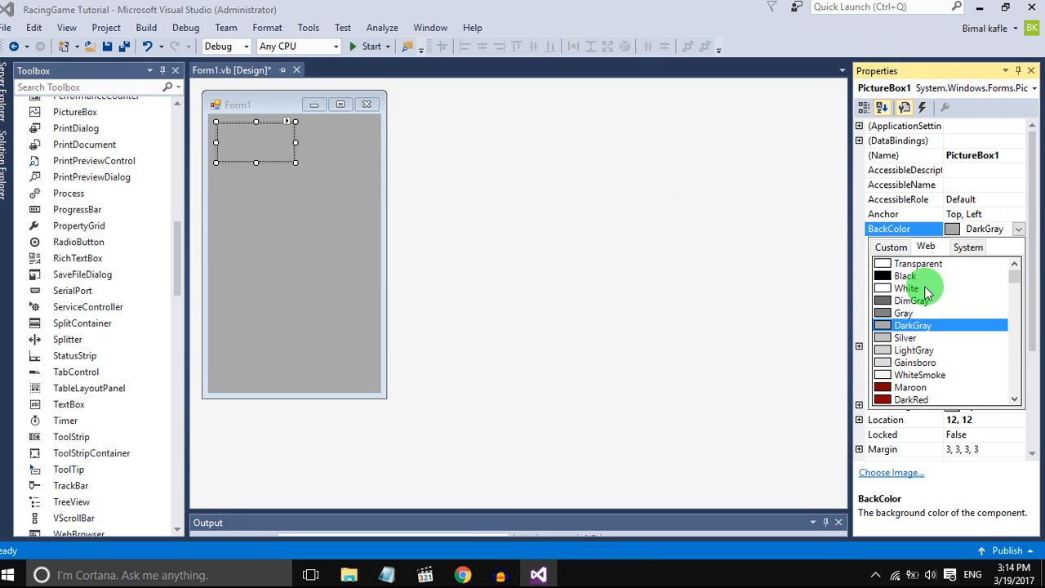
{"action": "left_click", "coordinate": [906, 288]}
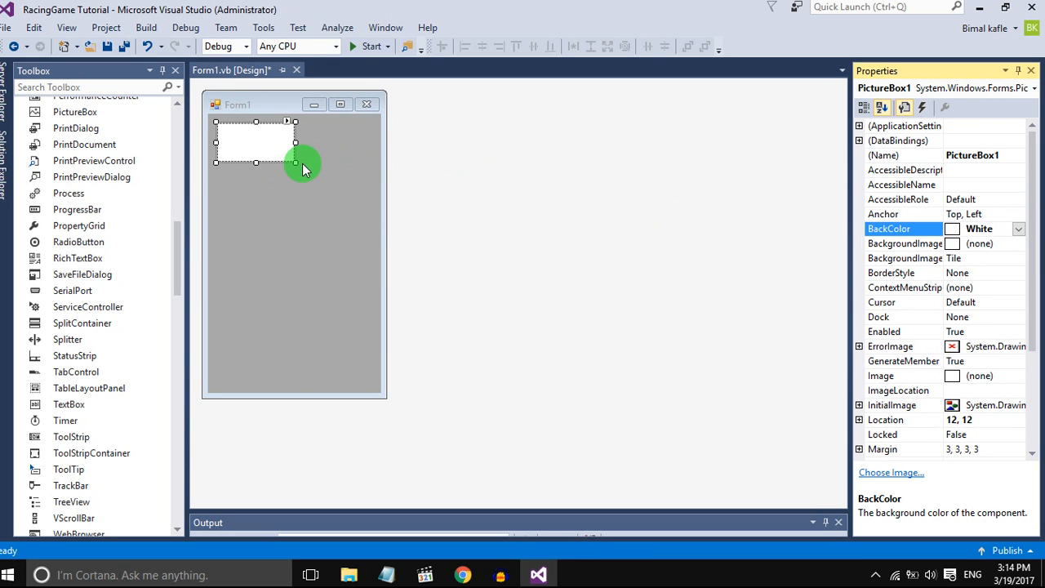
{"action": "left_click_drag", "start_coordinate": [296, 162], "coordinate": [228, 193]}
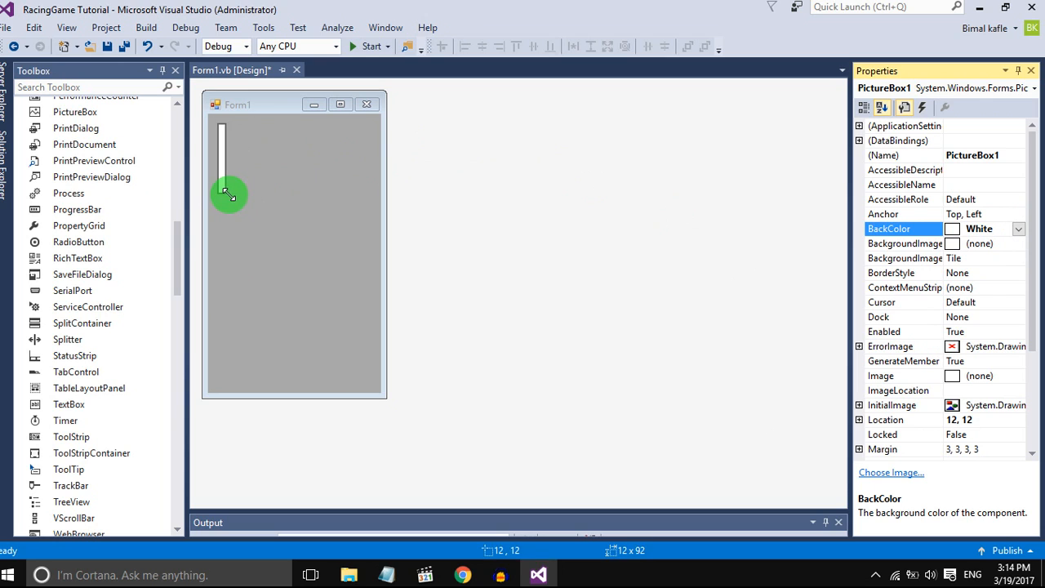
{"action": "left_click_drag", "start_coordinate": [228, 195], "coordinate": [251, 160]}
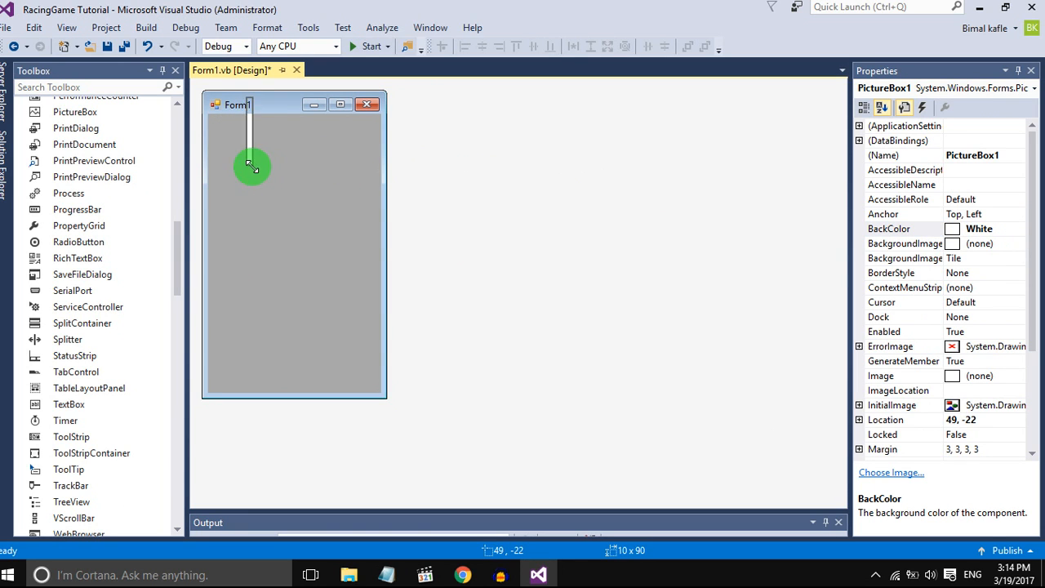
Step: Position the original and seven pasted lane lines into two vertical columns of four down the form
{"action": "left_click_drag", "start_coordinate": [252, 166], "coordinate": [251, 144]}
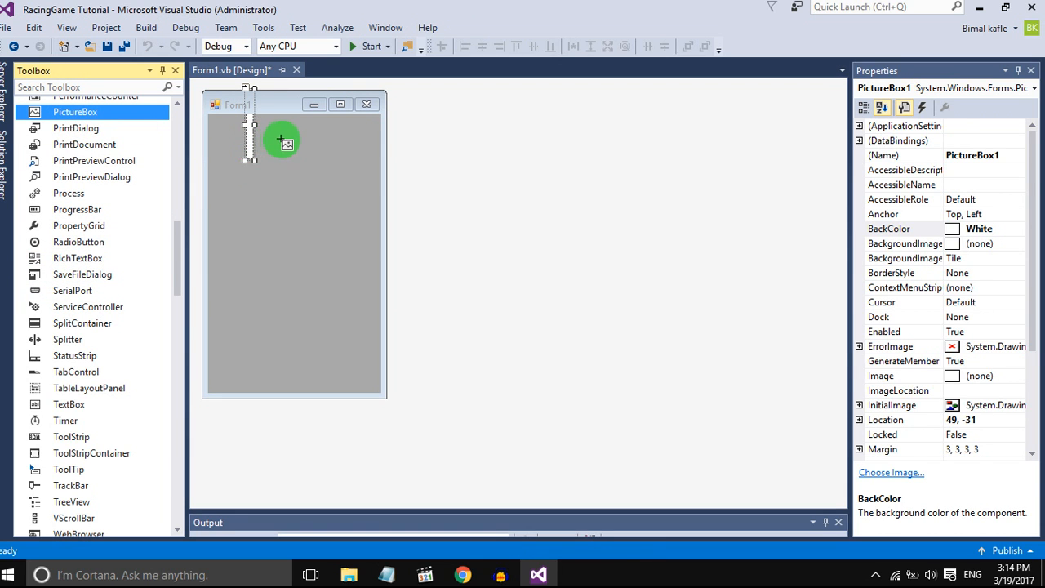
{"action": "left_click_drag", "start_coordinate": [285, 140], "coordinate": [359, 168]}
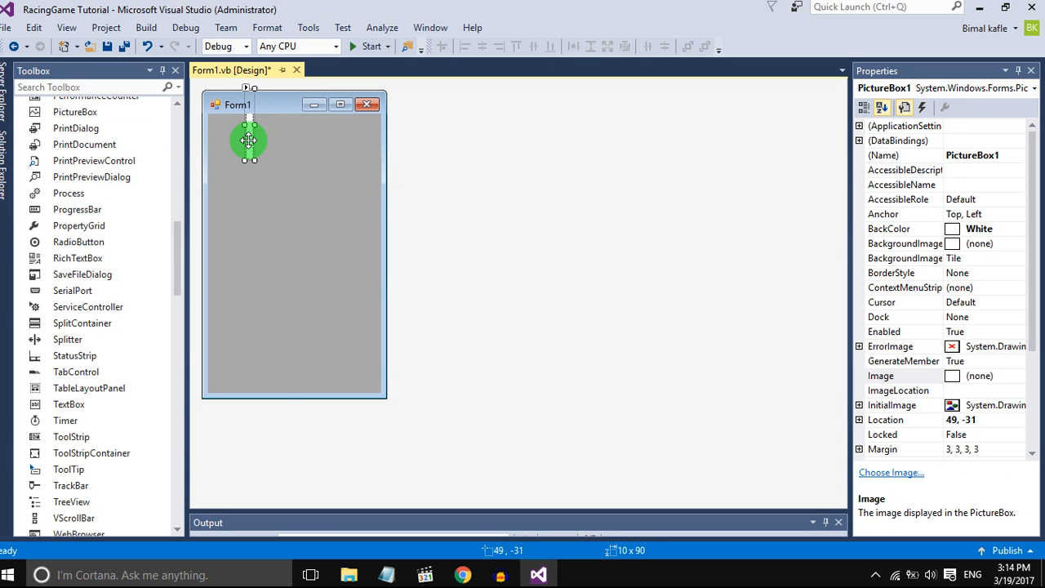
{"action": "left_click_drag", "start_coordinate": [249, 141], "coordinate": [327, 143]}
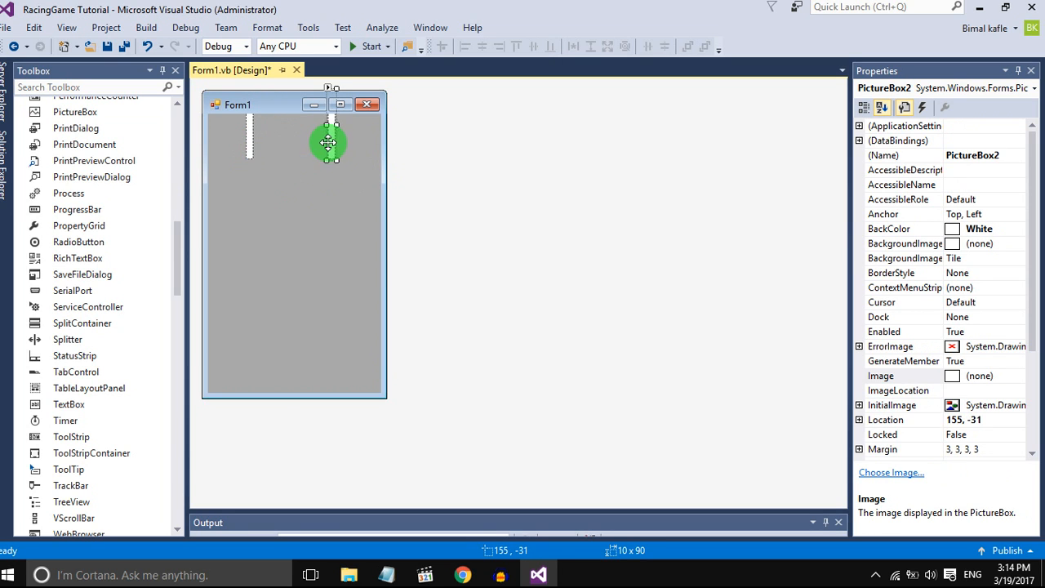
{"action": "left_click_drag", "start_coordinate": [328, 143], "coordinate": [249, 150]}
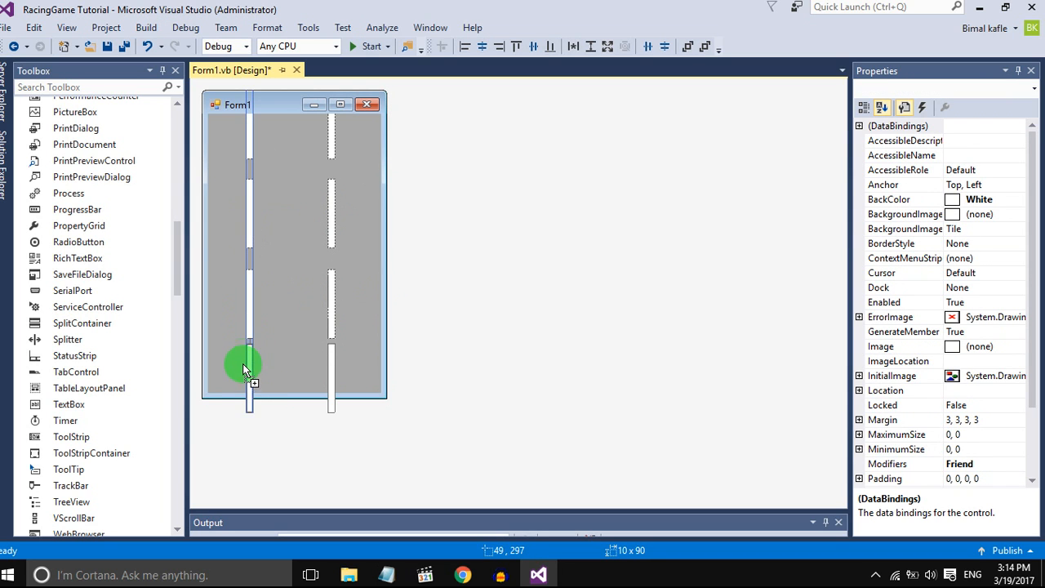
{"action": "left_click", "coordinate": [362, 359]}
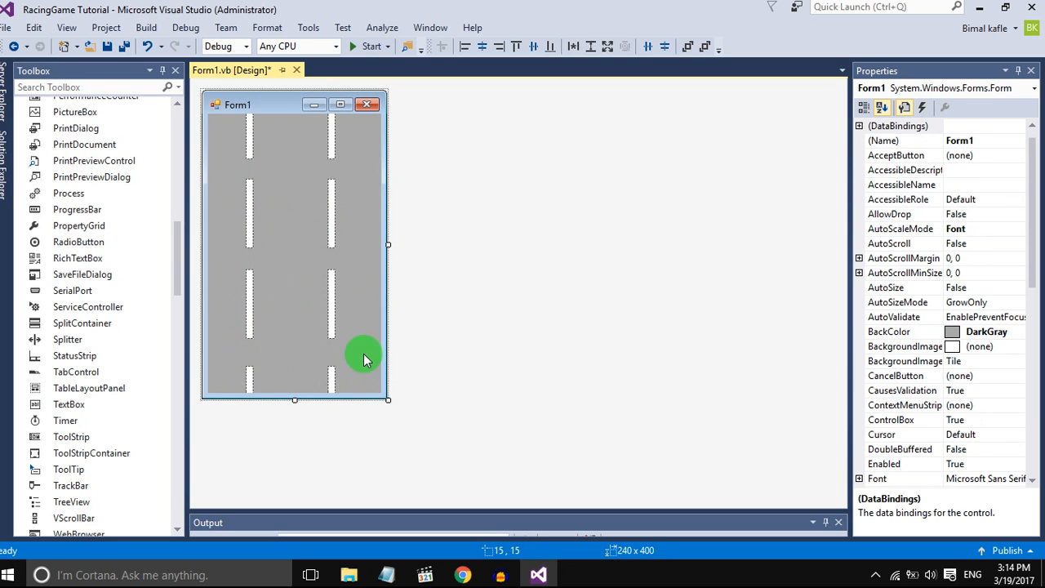
{"action": "left_click", "coordinate": [248, 138]}
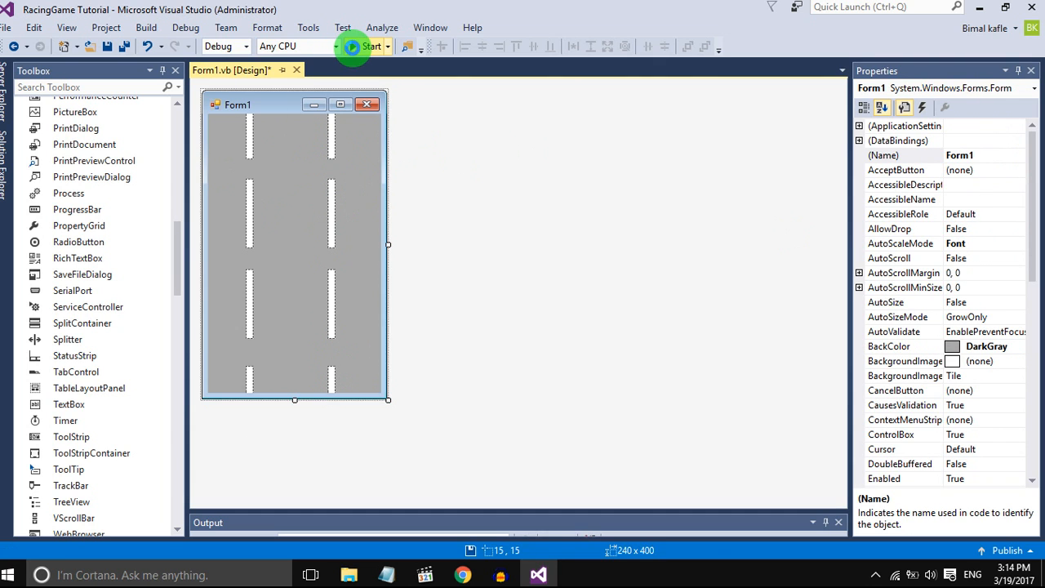
Step: Declare 'Dim speed As Integer' at class level and assign speed = 3 inside Form1_Load
{"action": "left_click", "coordinate": [373, 46]}
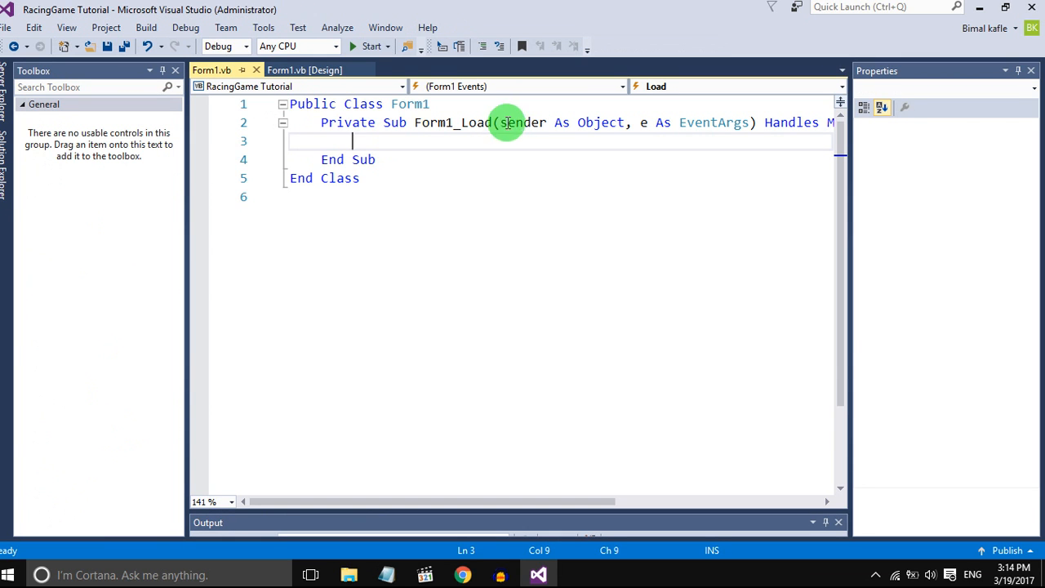
{"action": "left_click", "coordinate": [444, 104]}
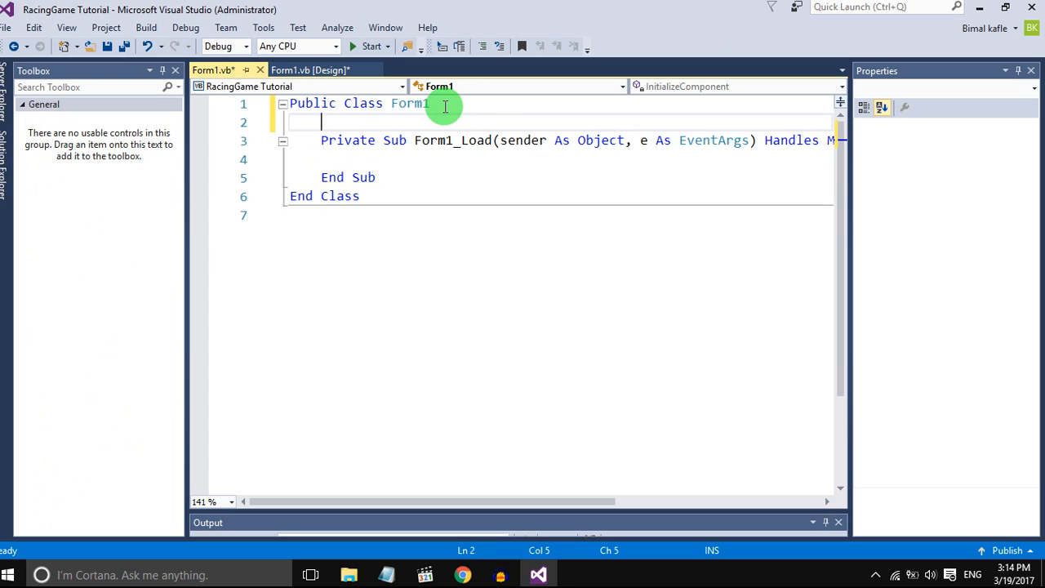
{"action": "type", "text": "Dim speed"}
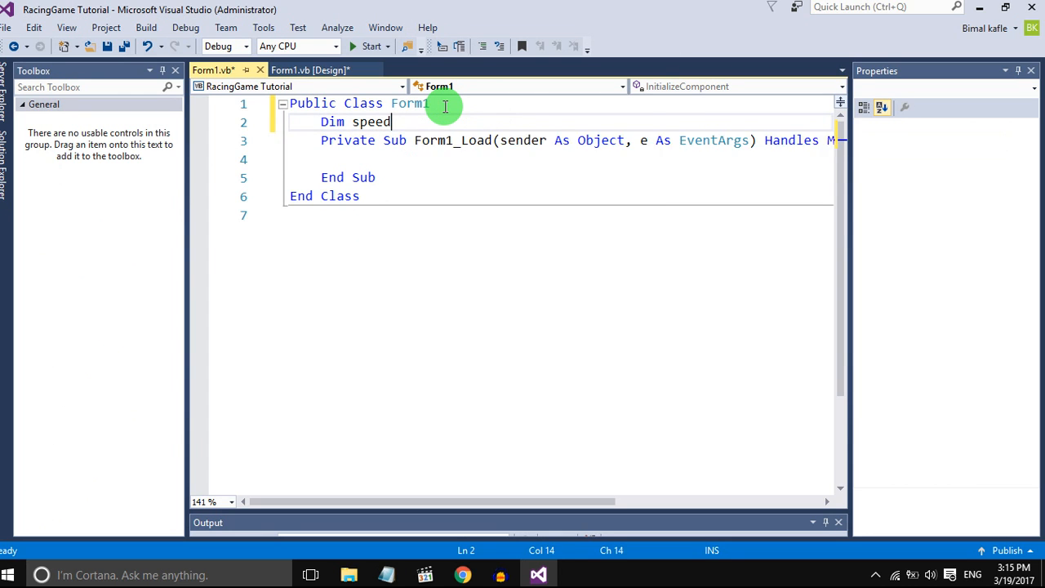
{"action": "type", "text": "as integ"}
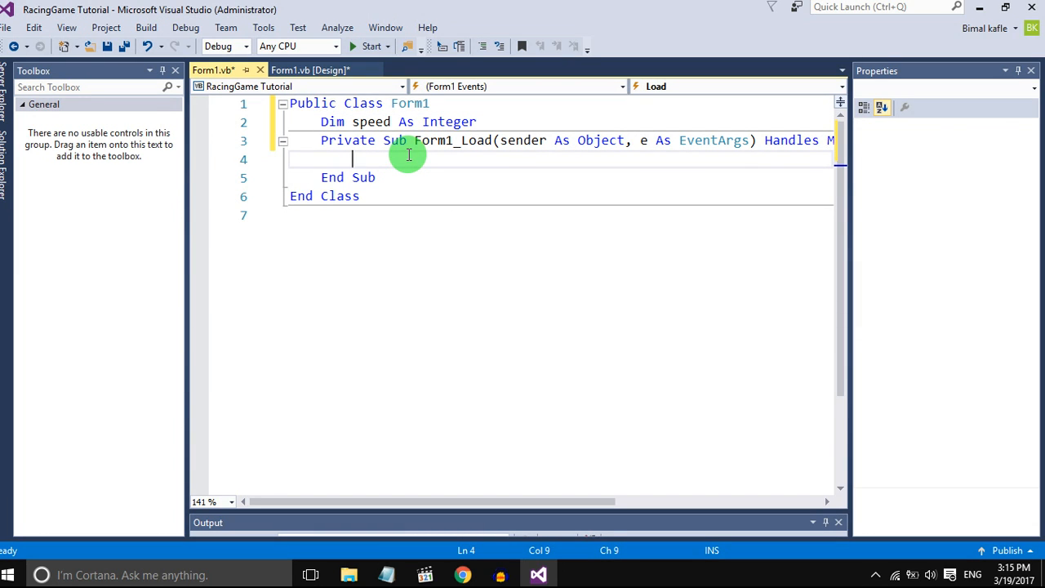
{"action": "type", "text": "speed="}
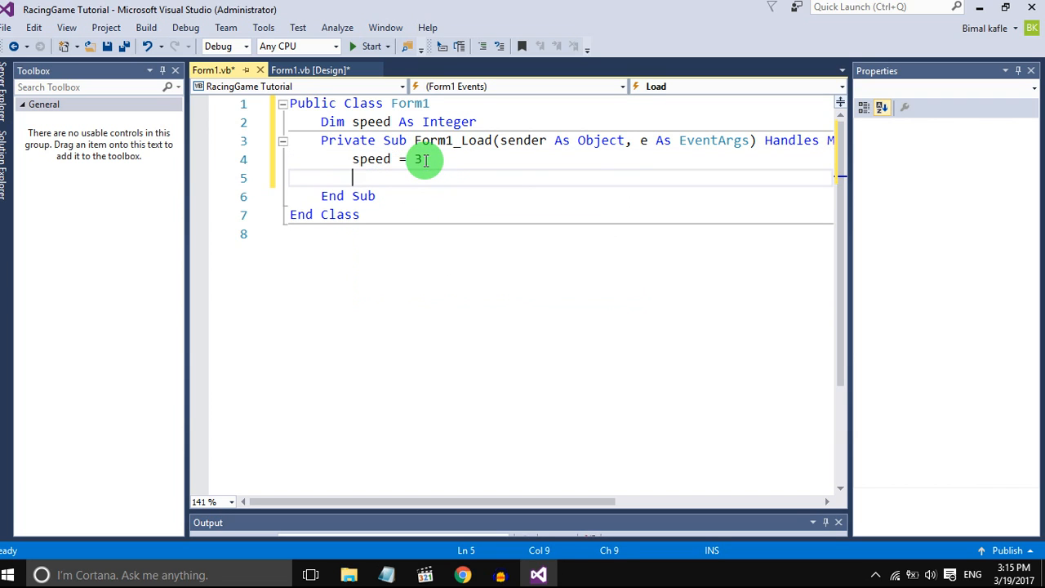
{"action": "mouse_move", "coordinate": [477, 121]}
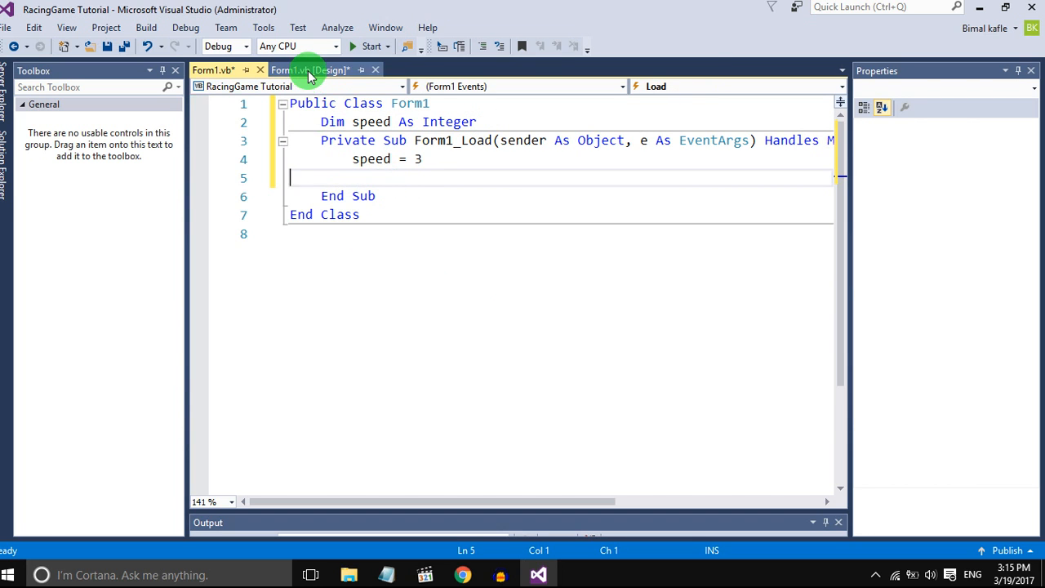
Step: Add a Timer named RoadMover to the form with Enabled True and Interval 10
{"action": "left_click", "coordinate": [311, 69]}
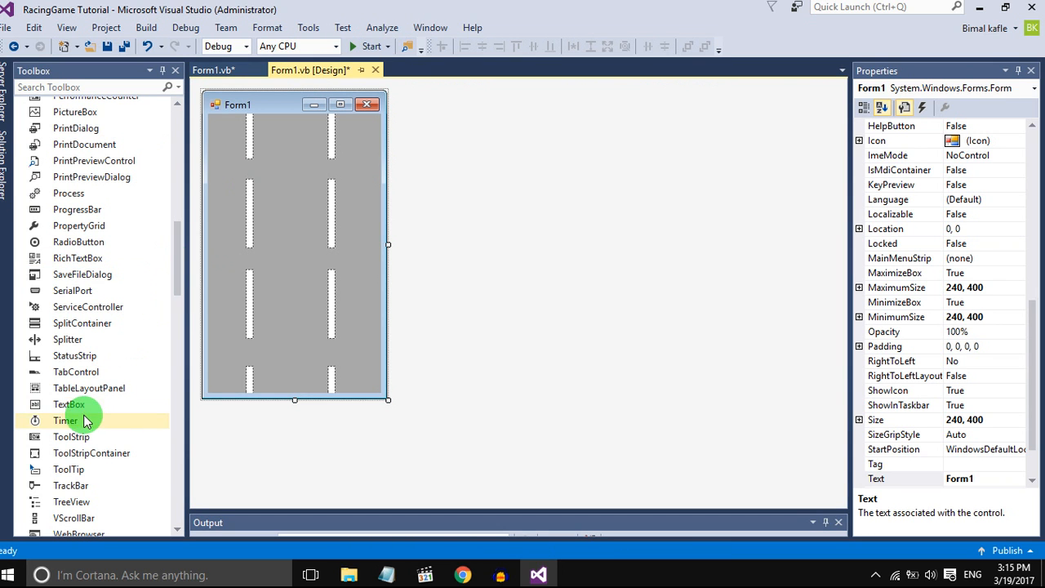
{"action": "double_click", "coordinate": [65, 420]}
{"action": "type", "text": "RoadMover"}
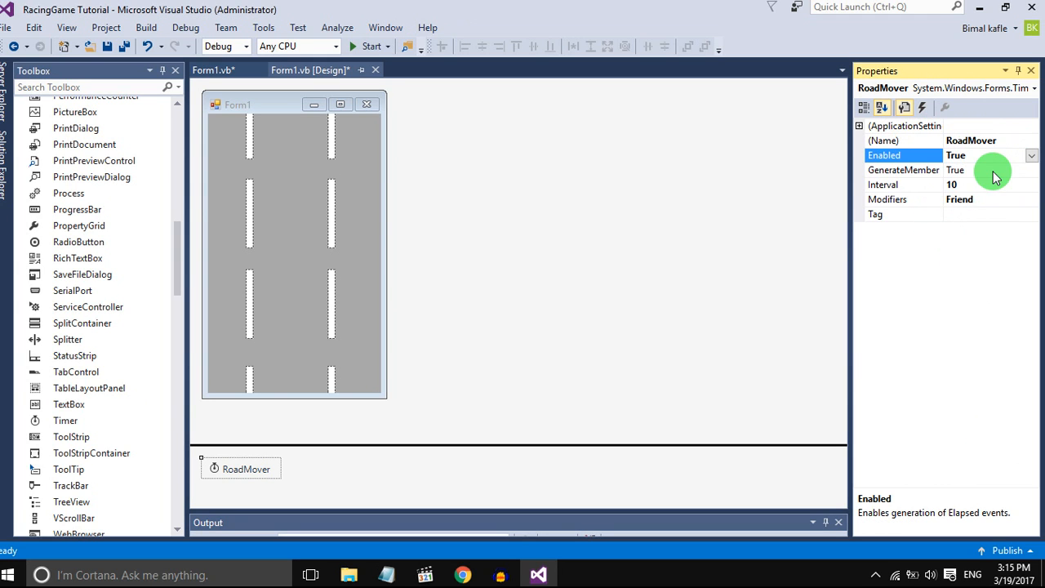
{"action": "mouse_move", "coordinate": [978, 154]}
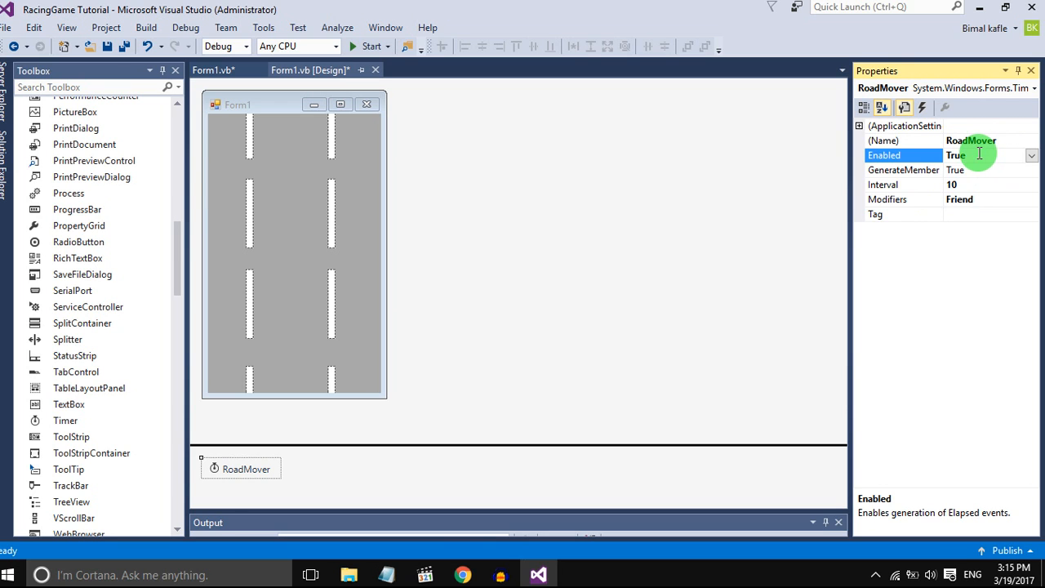
{"action": "left_click", "coordinate": [211, 69]}
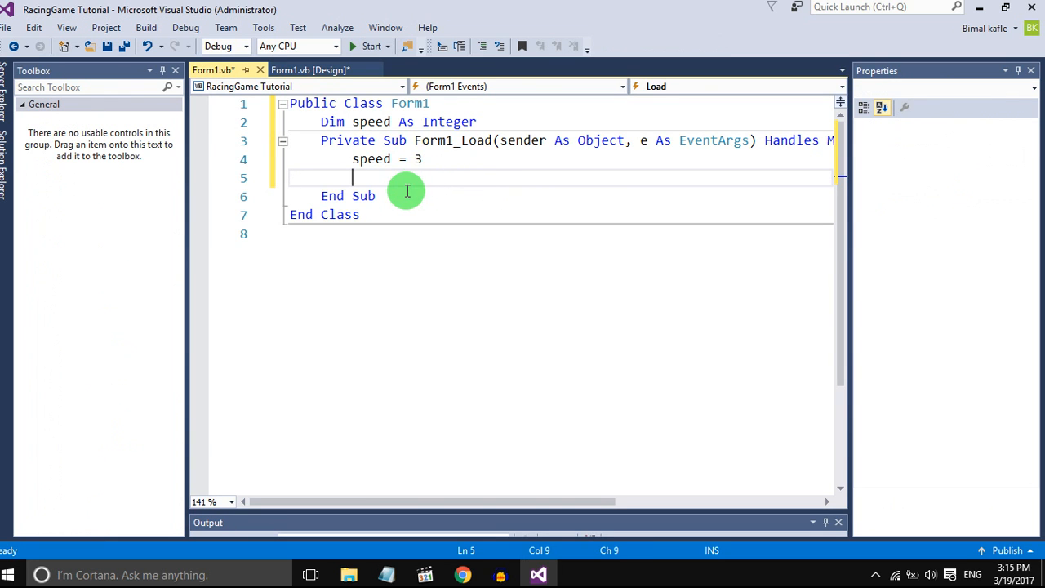
{"action": "left_click", "coordinate": [310, 69]}
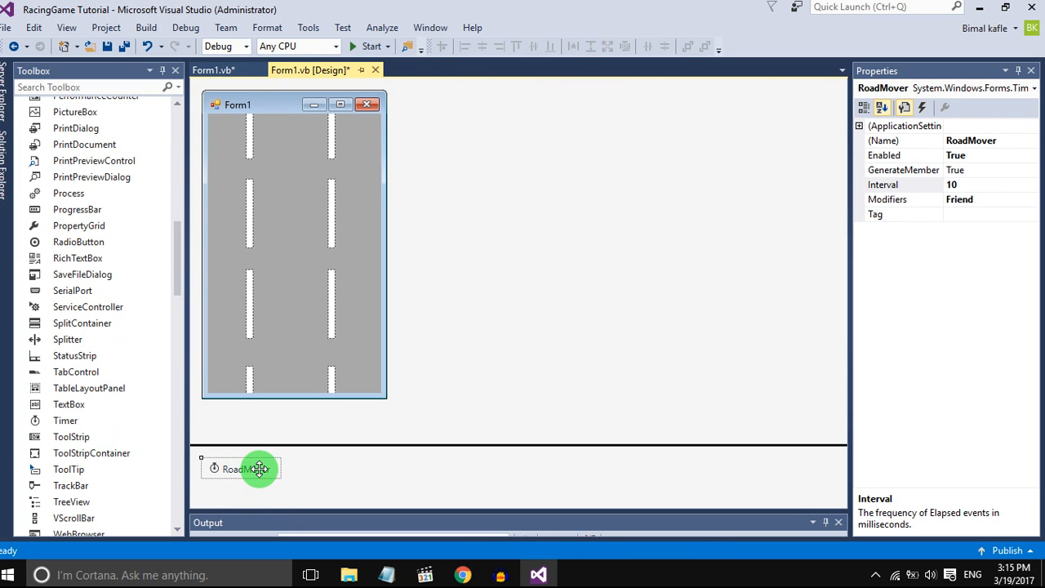
{"action": "double_click", "coordinate": [240, 467]}
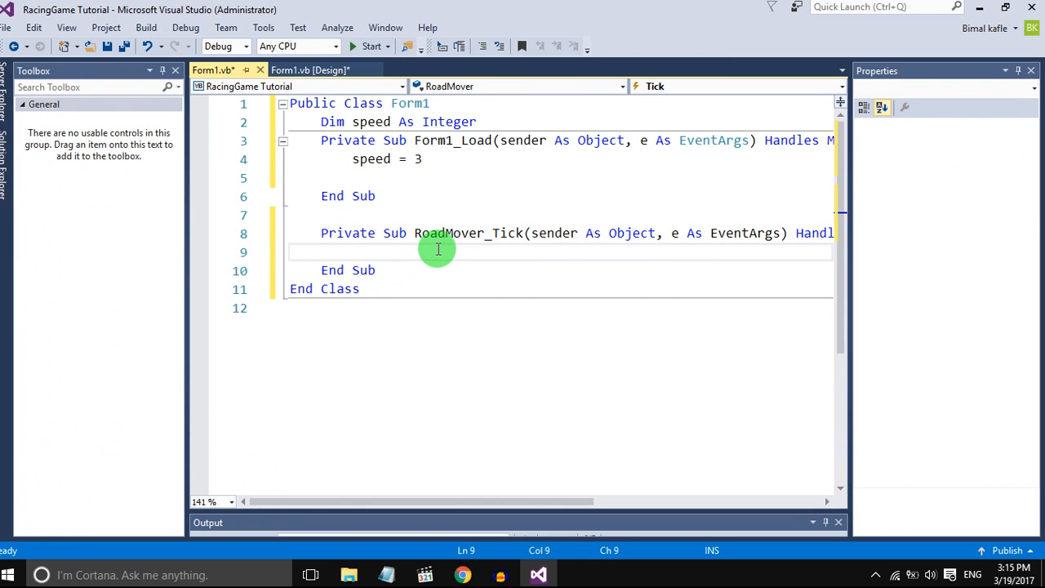
{"action": "type", "text": "pic"}
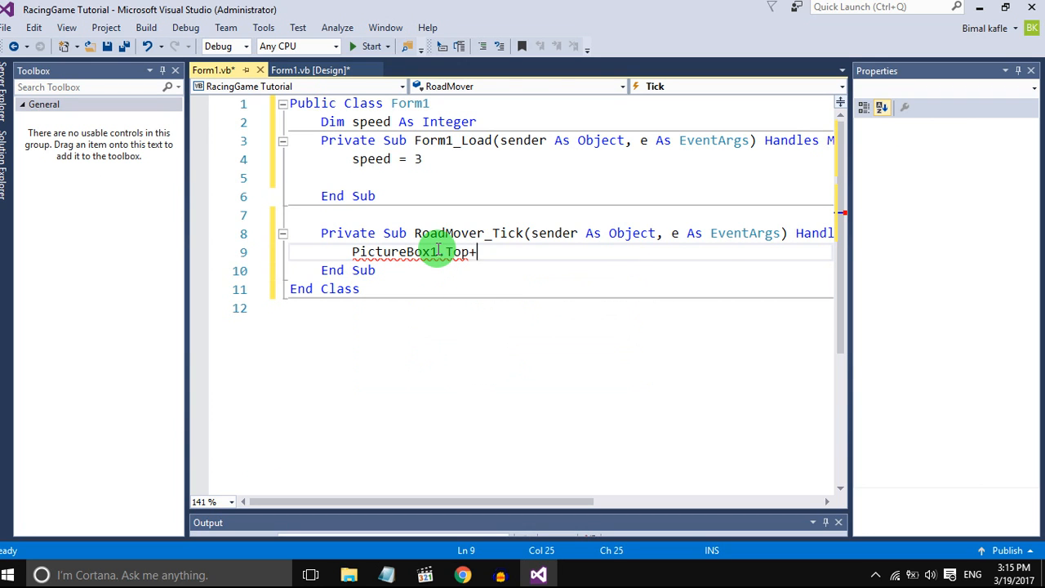
{"action": "type", "text": "= 2"}
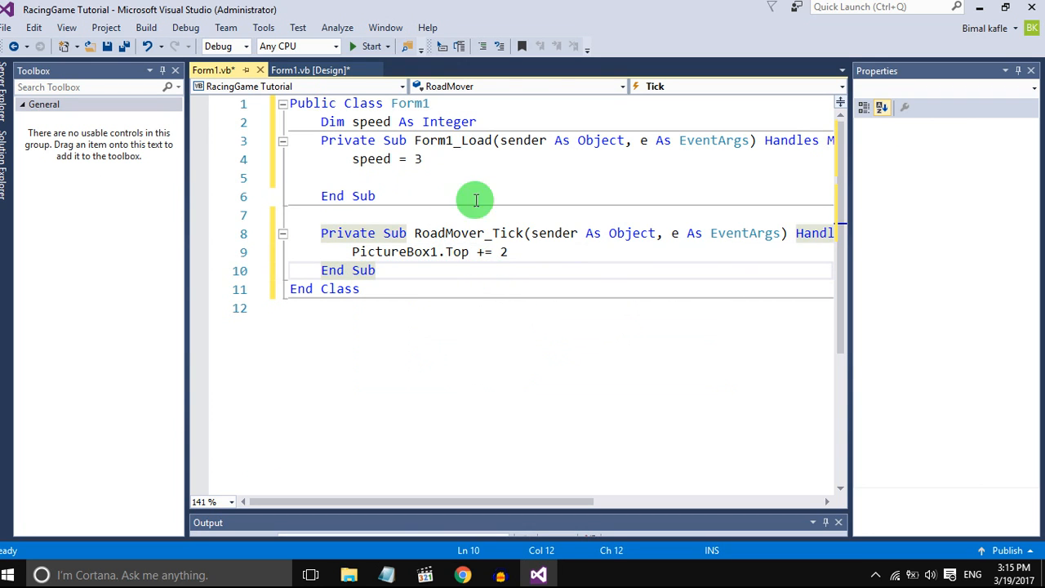
{"action": "left_click", "coordinate": [371, 46]}
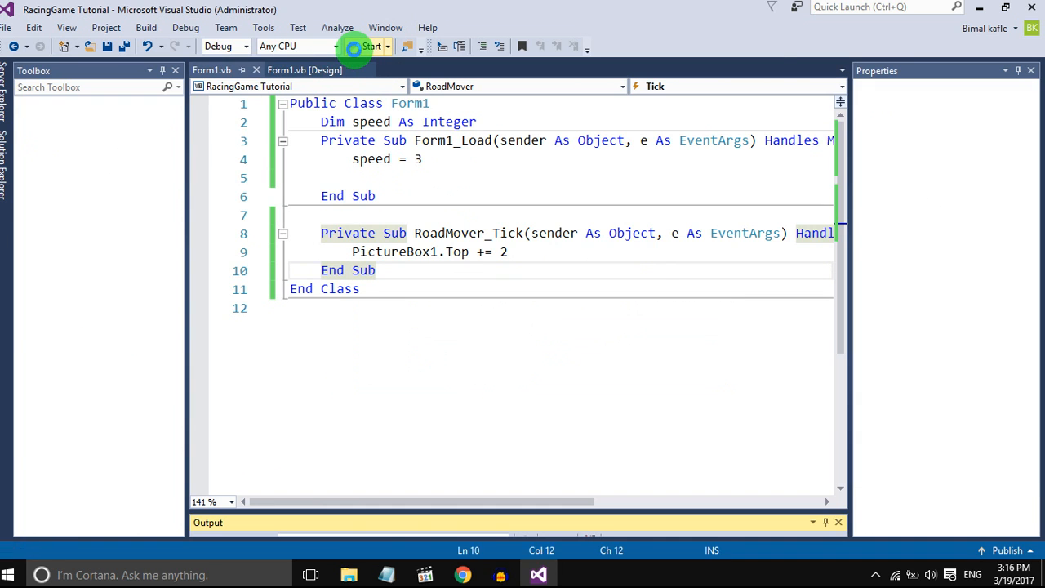
{"action": "left_click", "coordinate": [373, 46]}
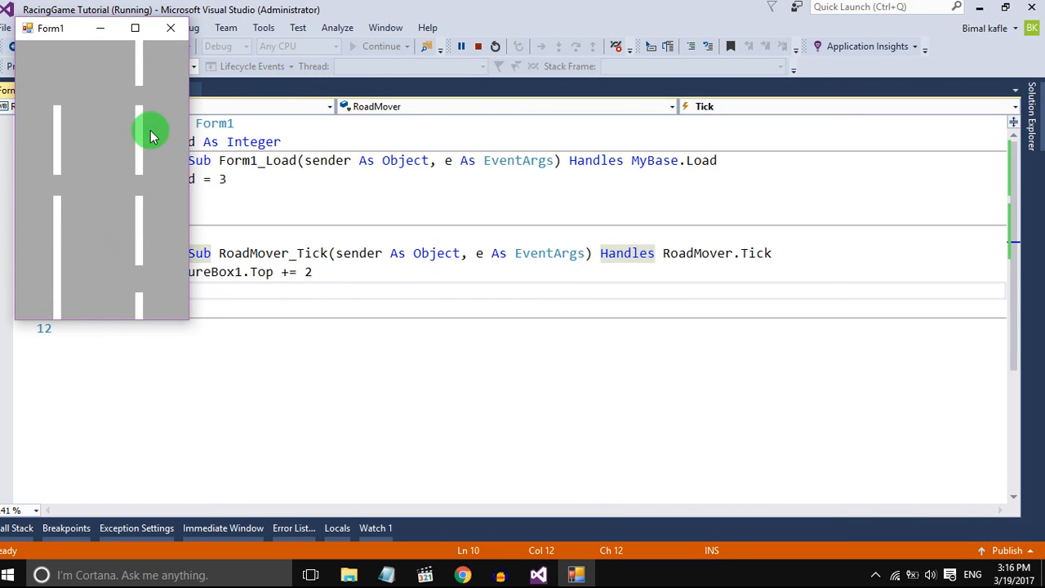
{"action": "left_click", "coordinate": [477, 46]}
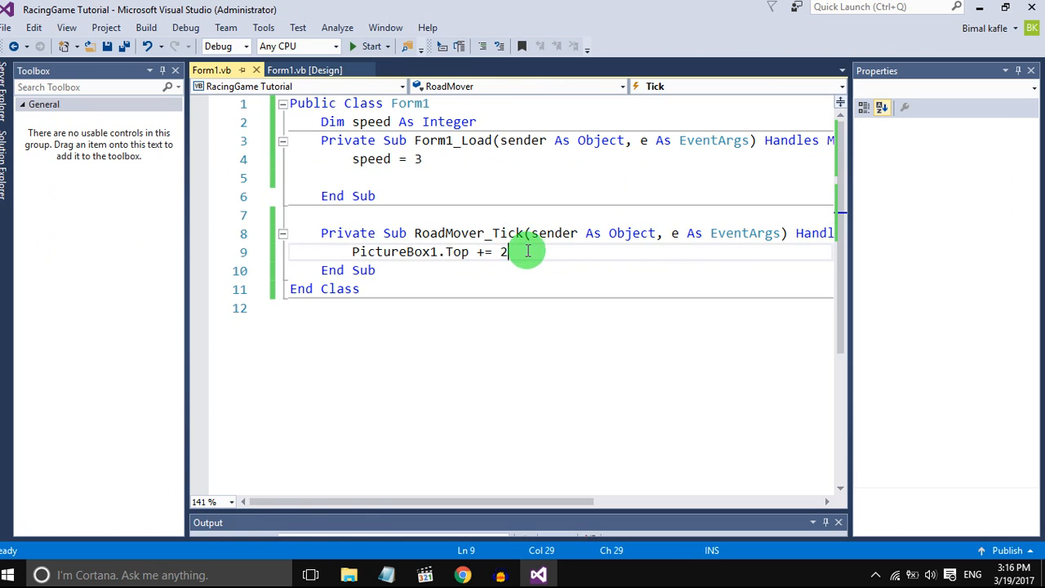
Step: Add PictureBox2.Top += 2 to the tick handler and declare 'Dim road(7) As PictureBox'
{"action": "type", "text": "p"}
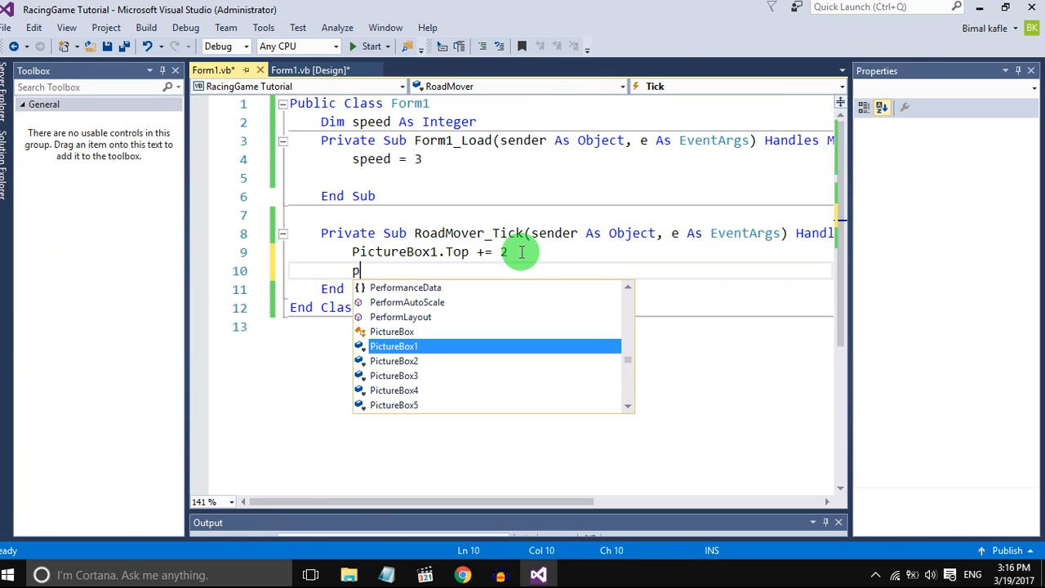
{"action": "type", "text": "ictureBox2.top+=2"}
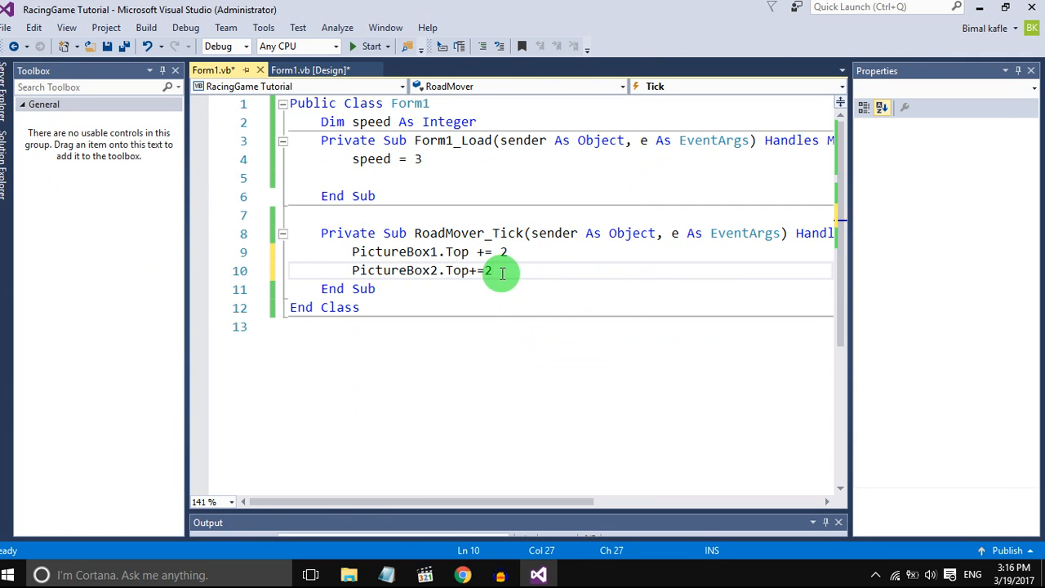
{"action": "left_click", "coordinate": [481, 120]}
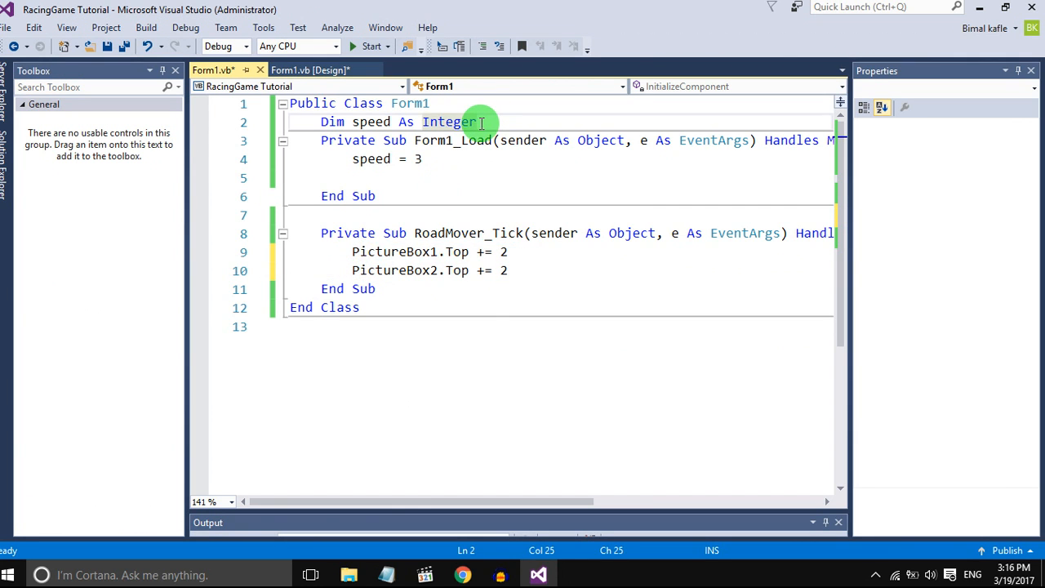
{"action": "type", "text": "Dim road(7) as"}
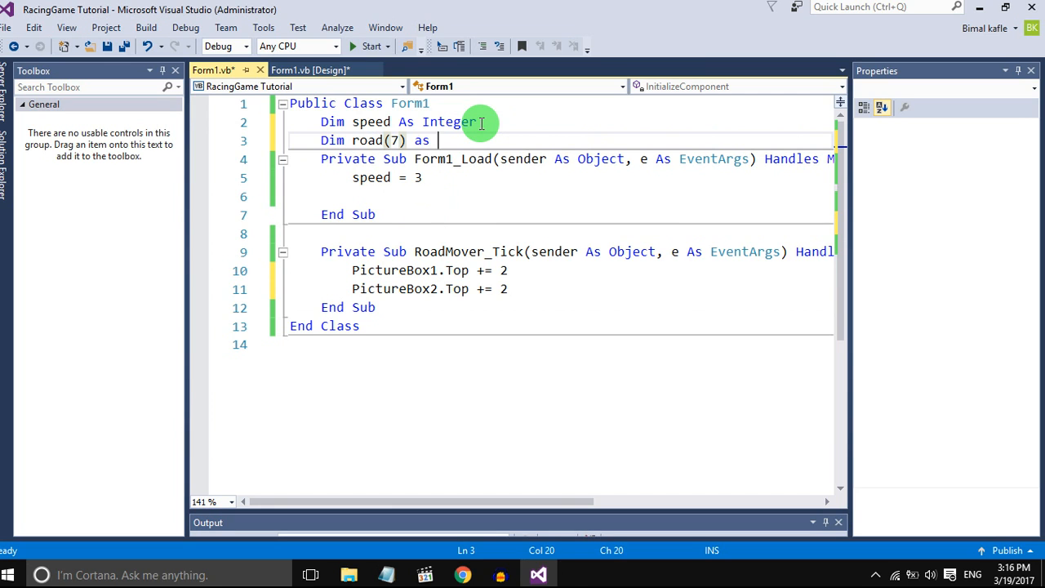
{"action": "type", "text": "PictureBox"}
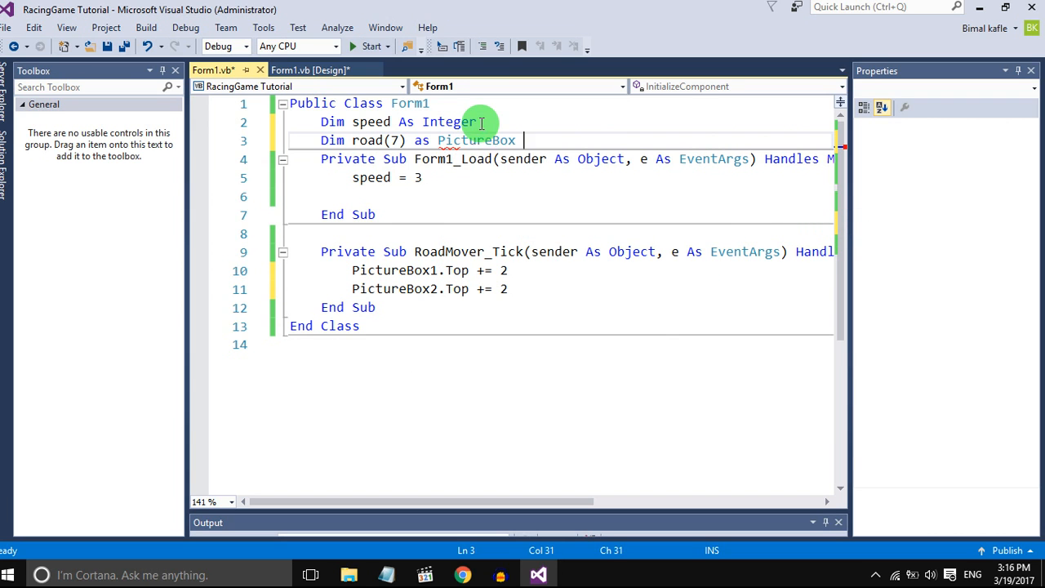
Step: In Form1_Load assign road(0) = PictureBox1, starting the array of eight picture boxes
{"action": "type", "text": "road"}
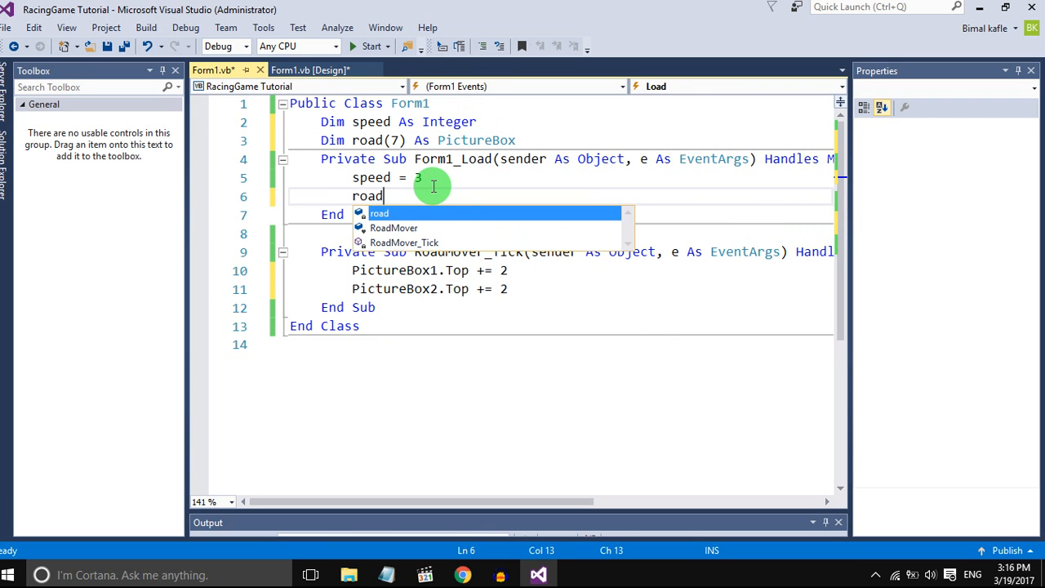
{"action": "type", "text": "(0)=p"}
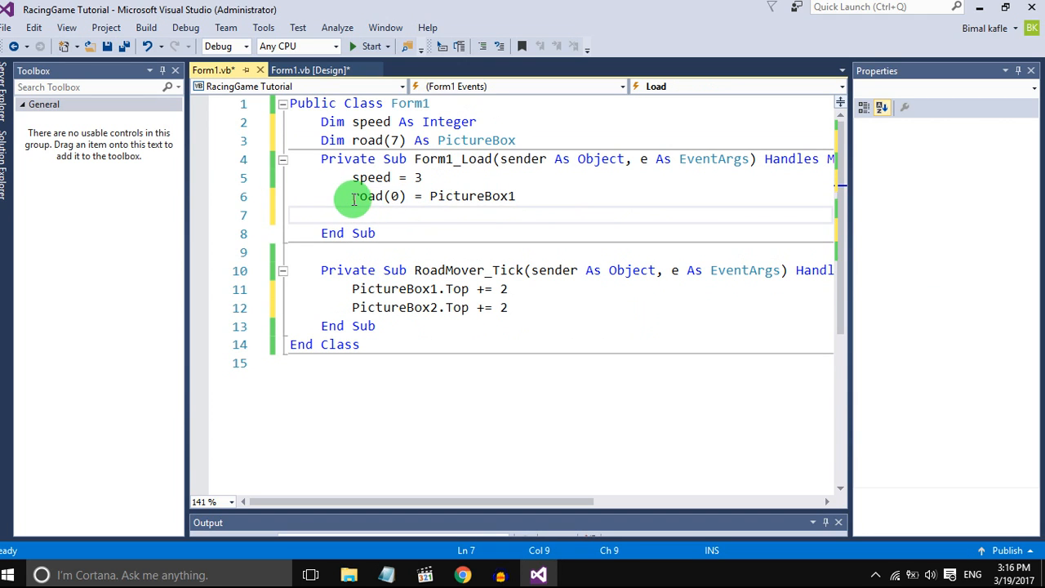
{"action": "mouse_move", "coordinate": [399, 216]}
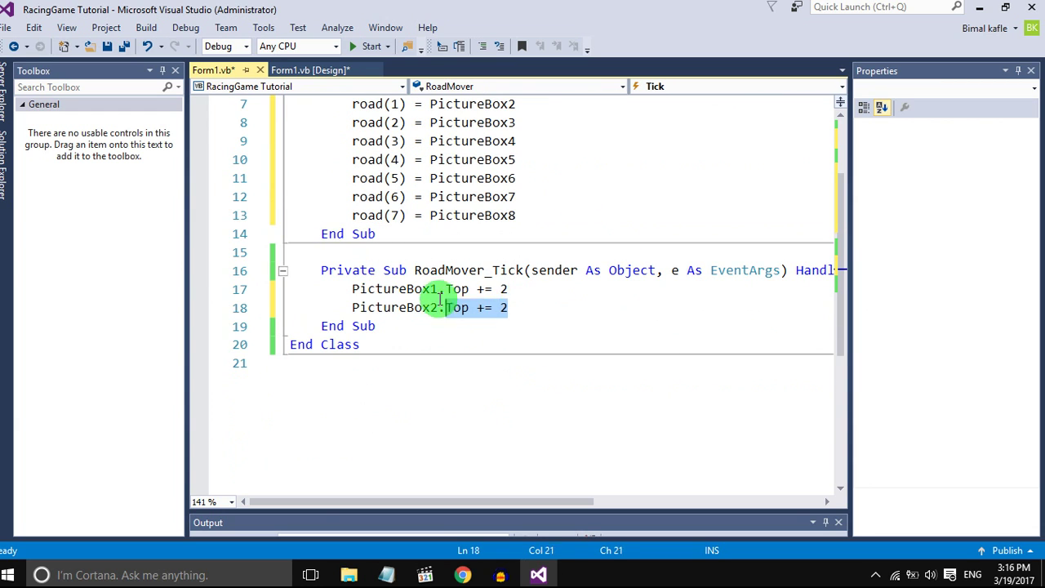
Step: Rewrite RoadMover_Tick as 'For x As Integer = 0 To 7: road(x).Top += 2: Next' and start the game
{"action": "type", "text": "road(x"}
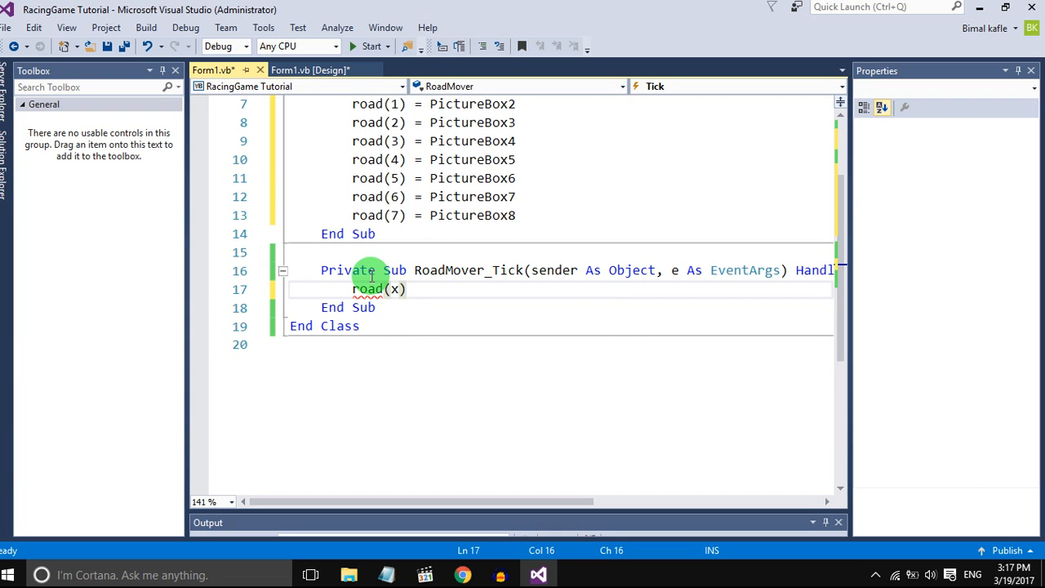
{"action": "type", "text": ".Top+=2"}
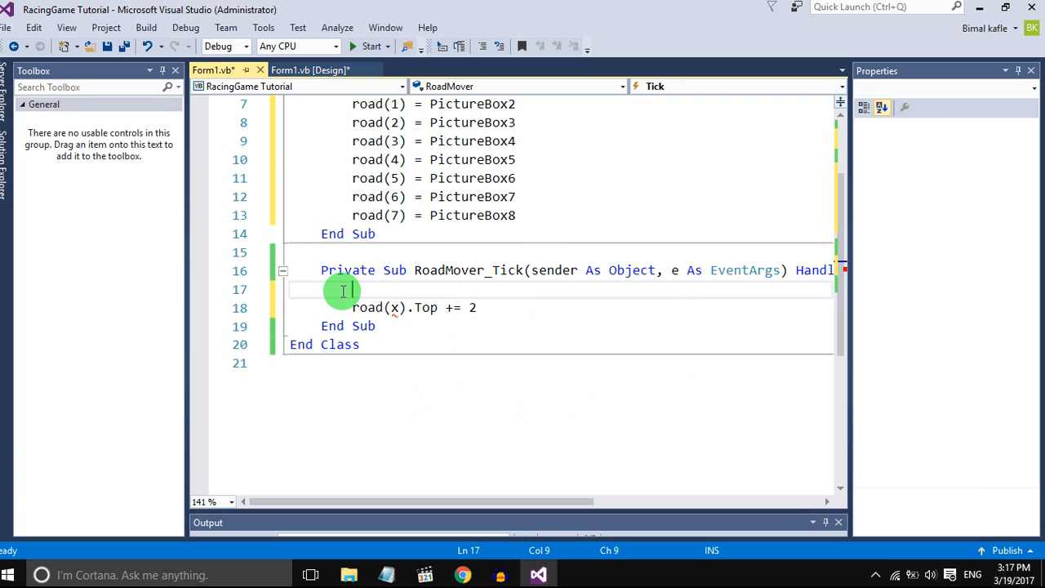
{"action": "type", "text": "Di"}
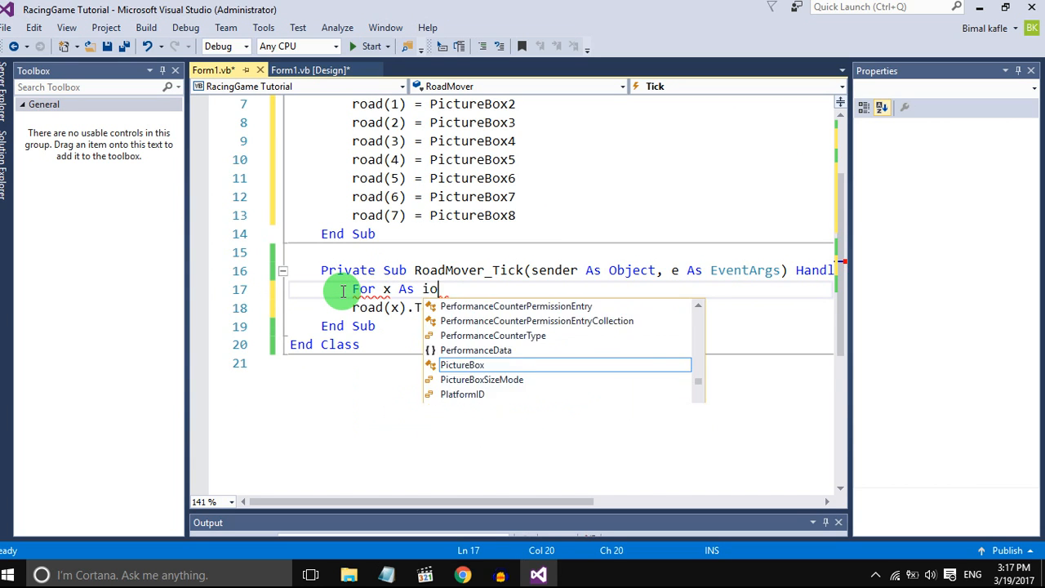
{"action": "type", "text": "Integer="}
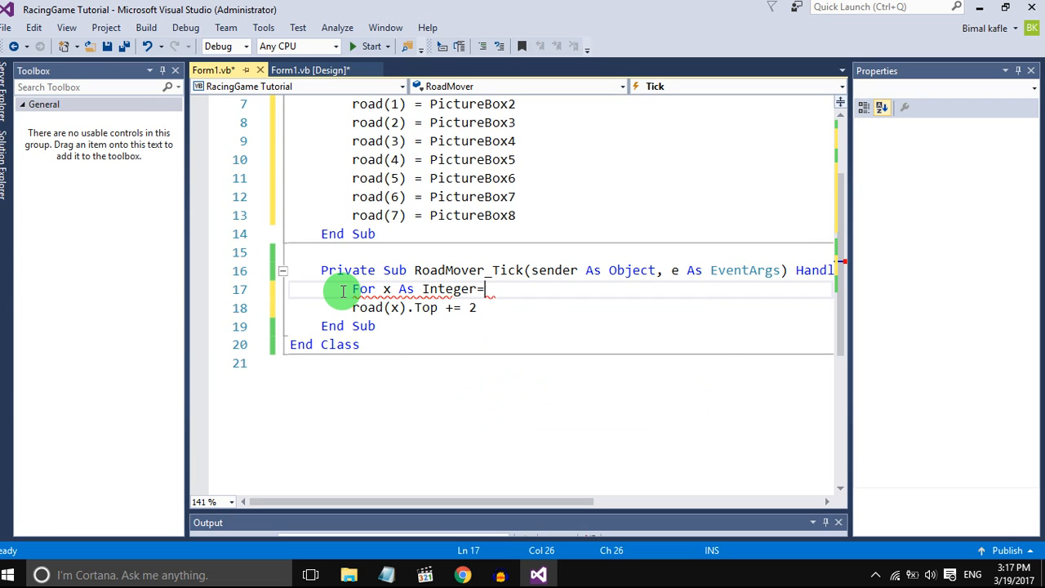
{"action": "type", "text": "0 To 7"}
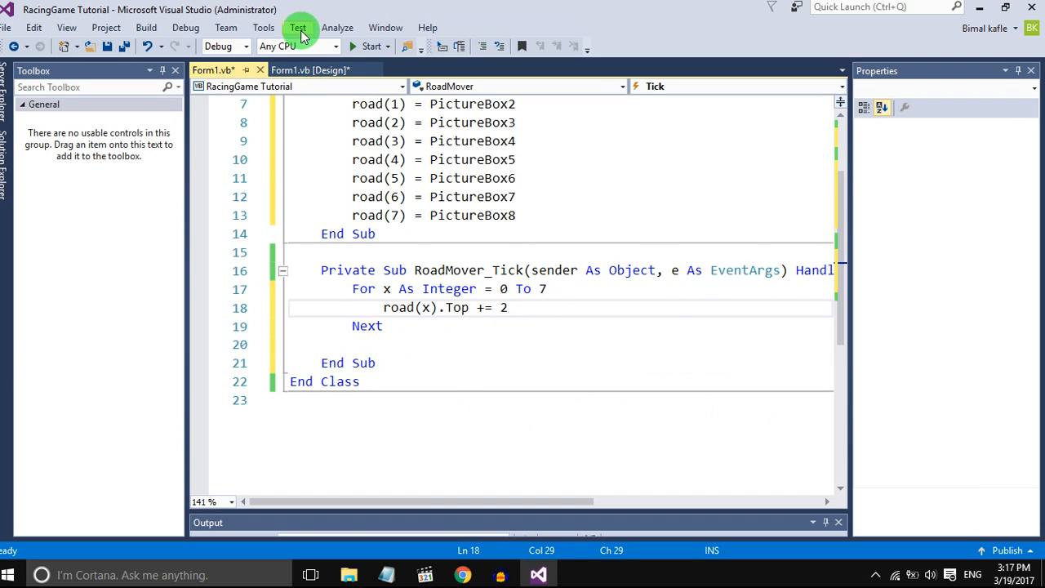
{"action": "left_click", "coordinate": [369, 46]}
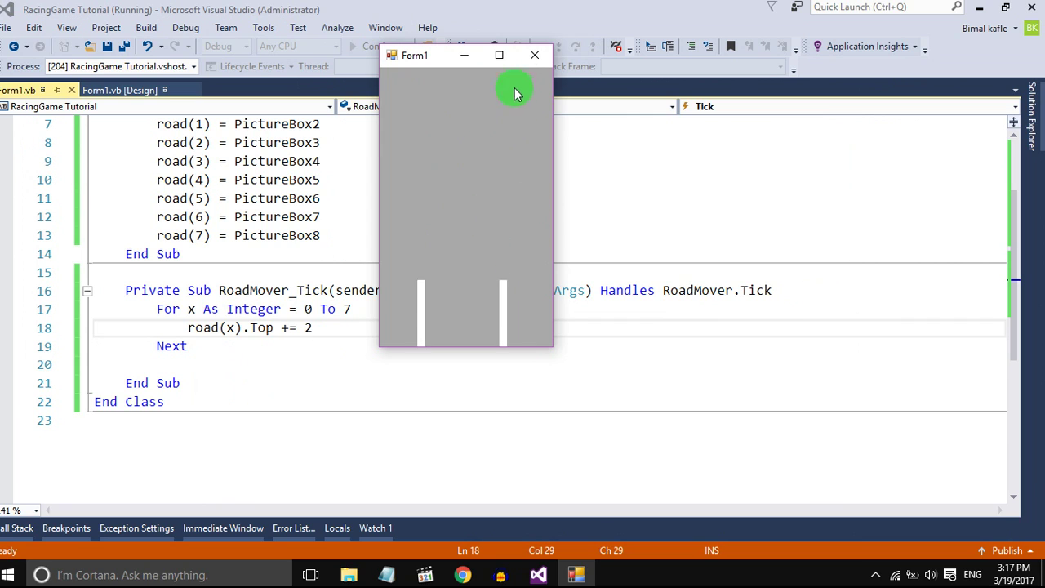
{"action": "mouse_move", "coordinate": [448, 341]}
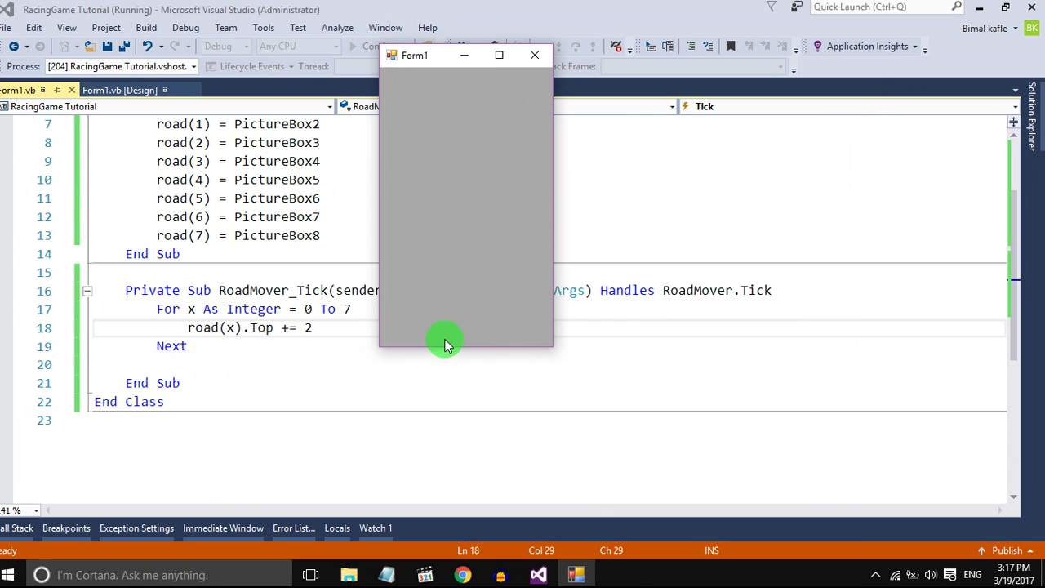
{"action": "mouse_move", "coordinate": [509, 232]}
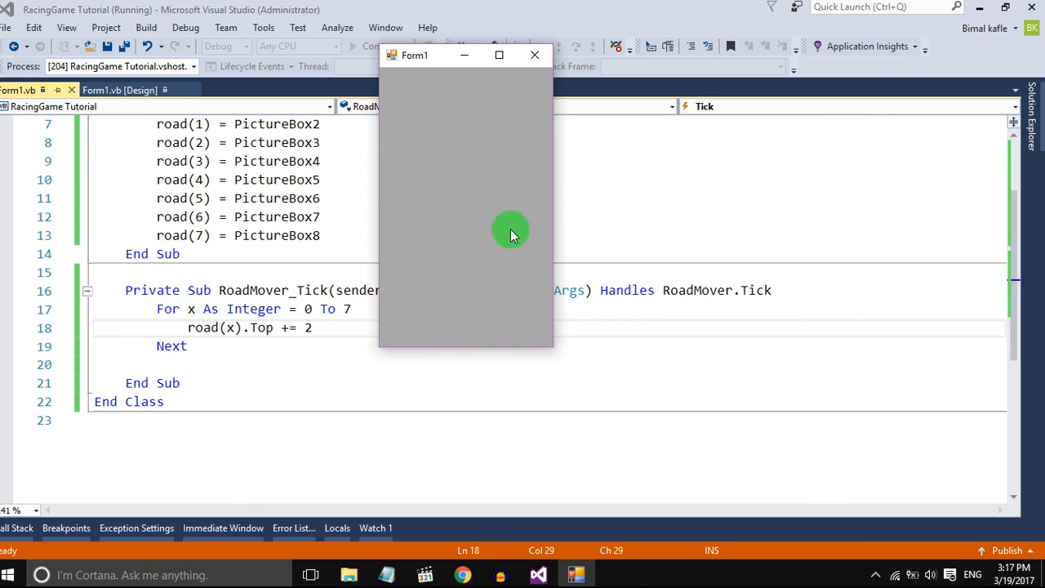
{"action": "left_click", "coordinate": [536, 56]}
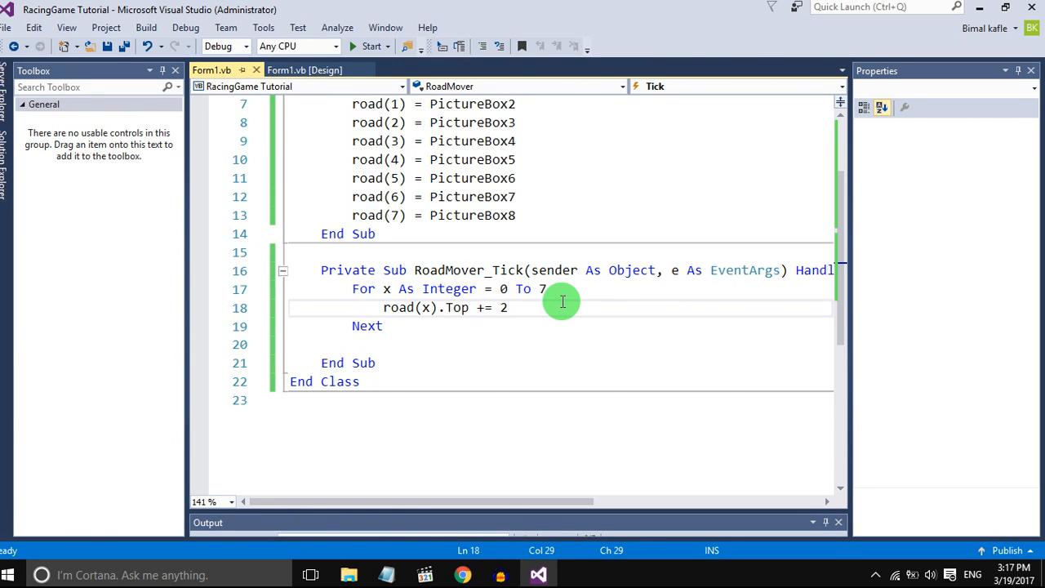
Step: Inside the loop add 'If road(x).Top >= Me.Height Then road(x).Top = -road(x).Height' and run the game
{"action": "type", "text": "if"}
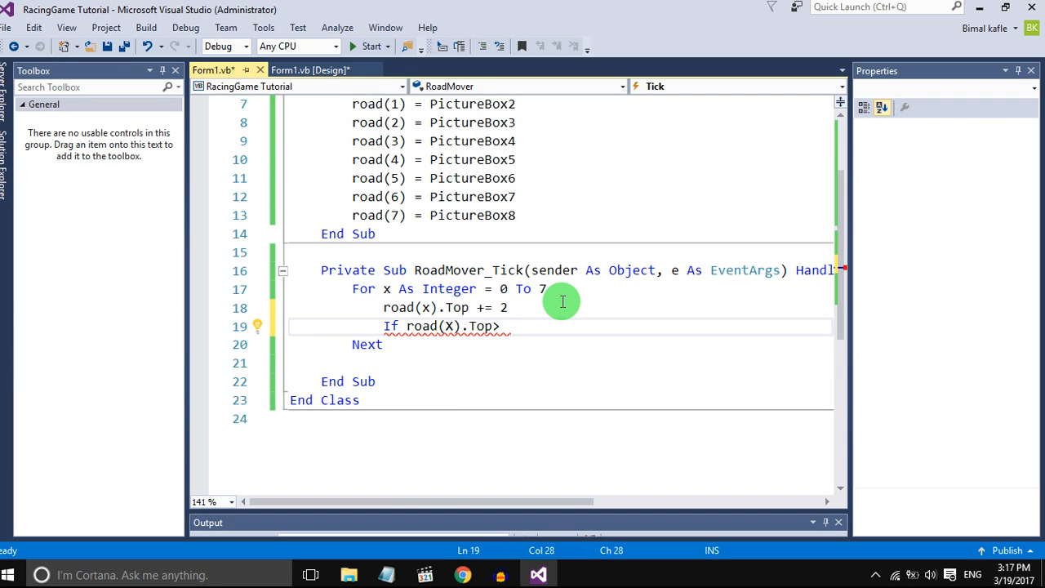
{"action": "type", "text": "me"}
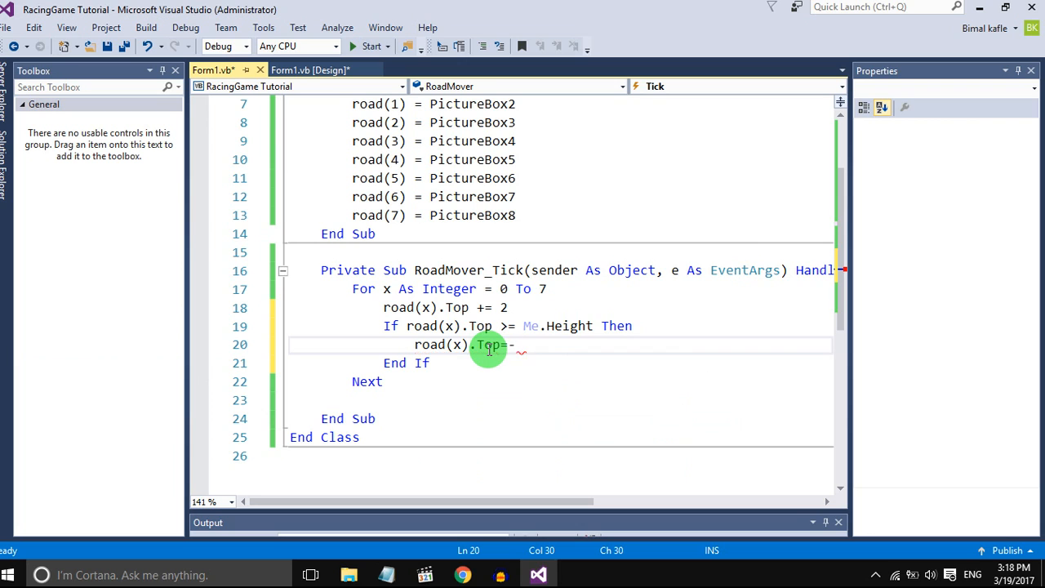
{"action": "type", "text": "road"}
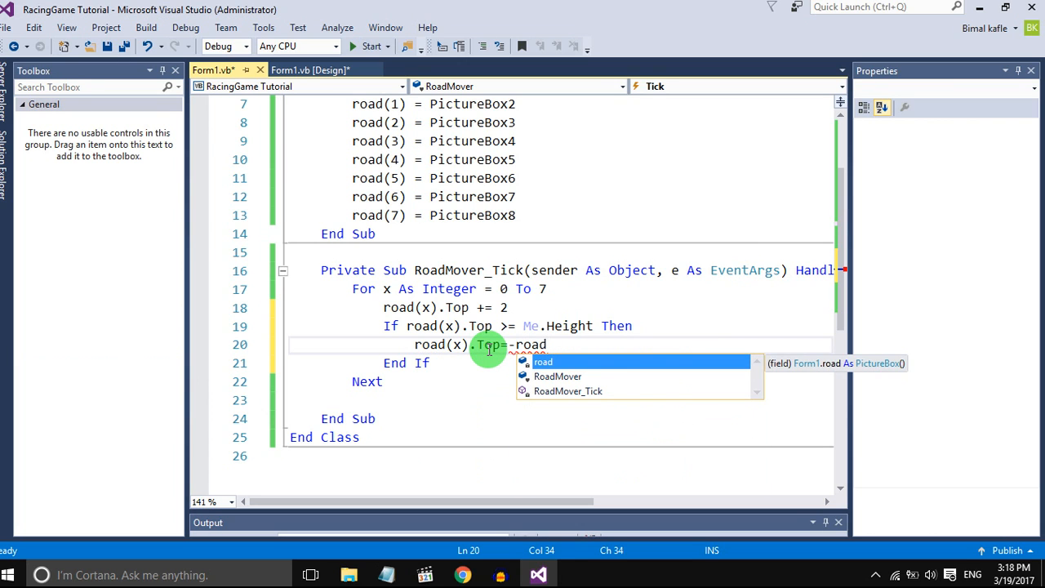
{"action": "type", "text": "(x).he"}
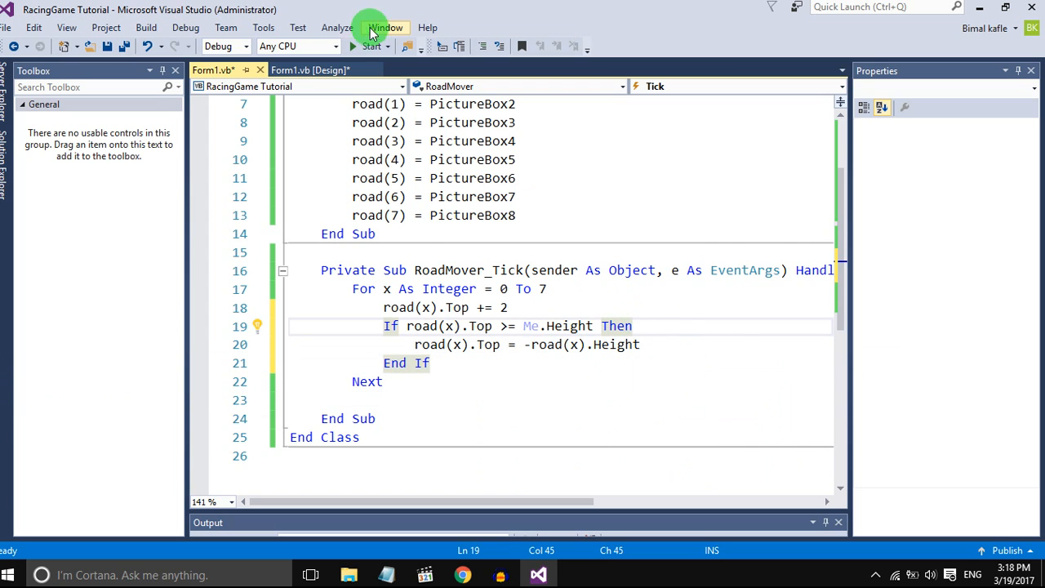
{"action": "left_click", "coordinate": [371, 46]}
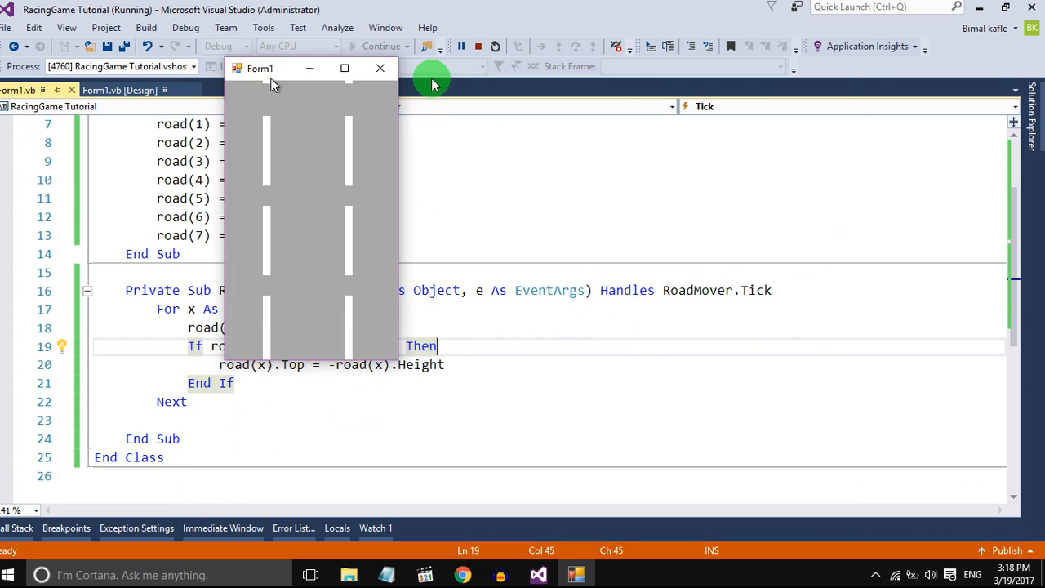
Step: Move the running game window right and watch the lane lines scroll down and loop continuously
{"action": "left_click_drag", "start_coordinate": [259, 69], "coordinate": [673, 137]}
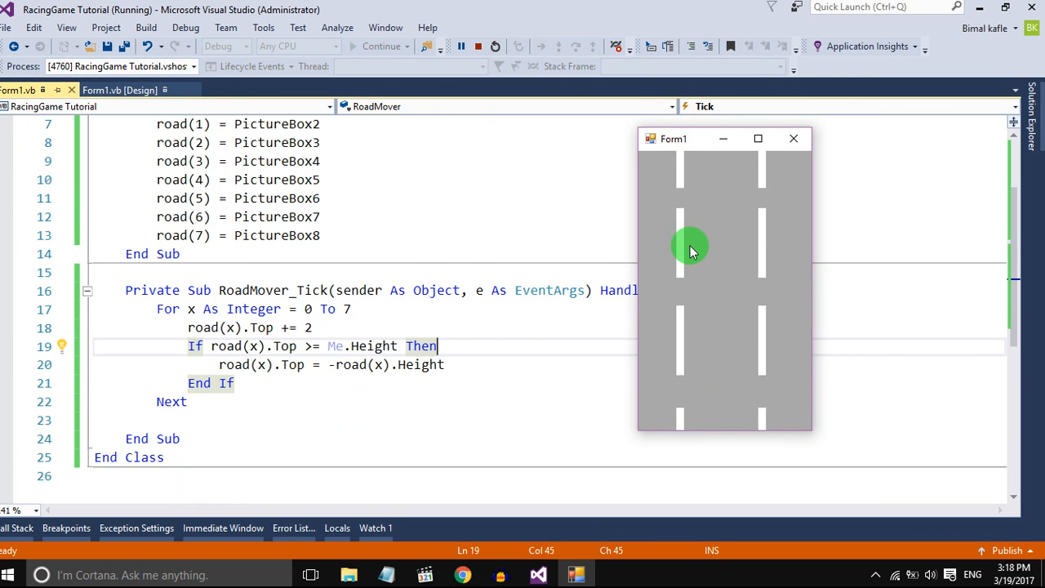